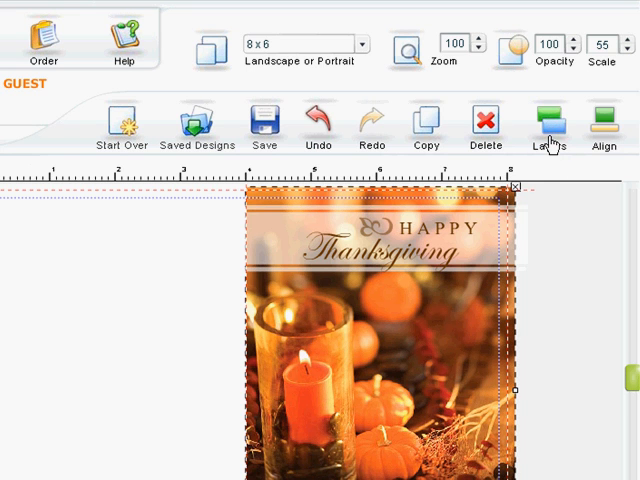
pyautogui.moveTo(576, 240)
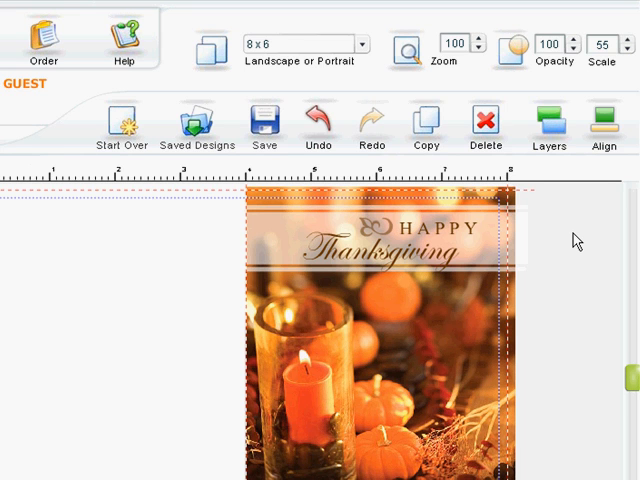
pyautogui.moveTo(424, 338)
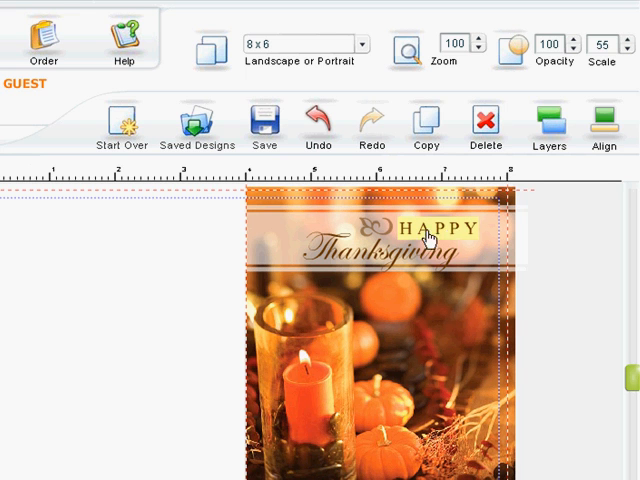
pyautogui.moveTo(478, 240)
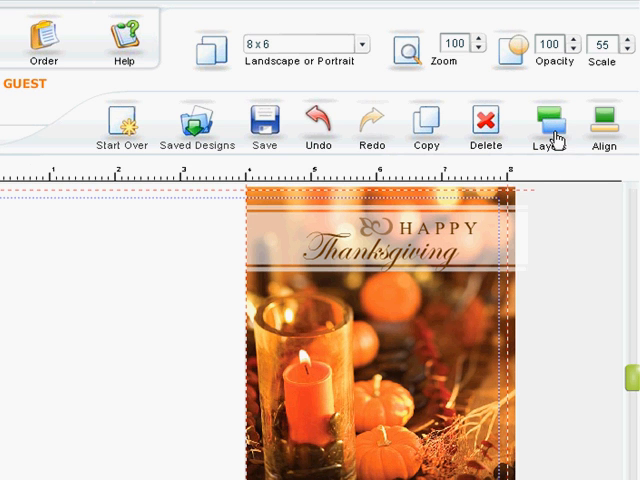
pyautogui.moveTo(476, 368)
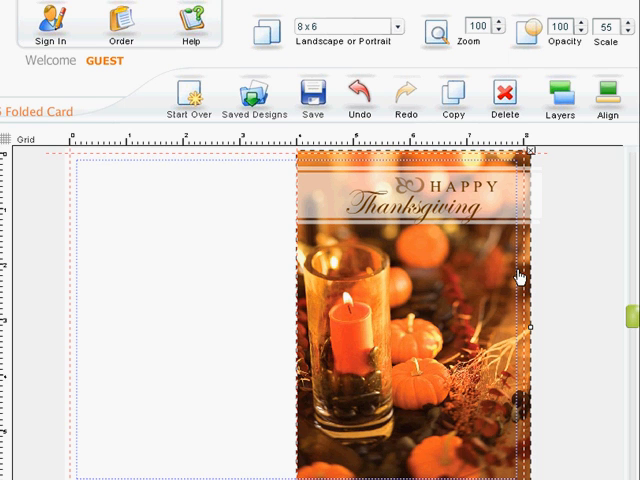
pyautogui.moveTo(520, 276)
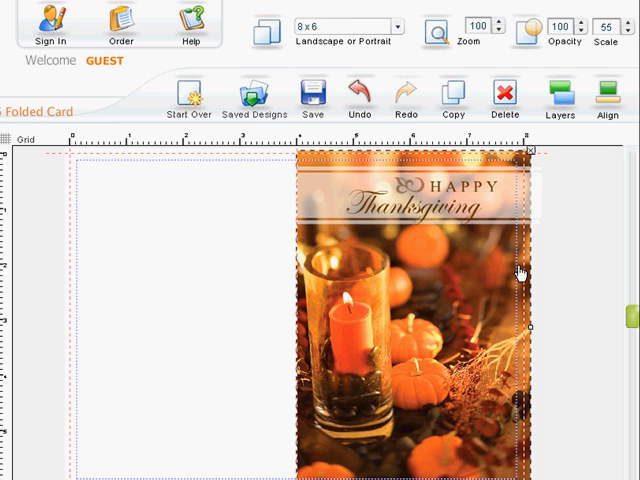
# Open the Layers stacking options for the selected candle-and-pumpkin photo.
pyautogui.click(560, 96)
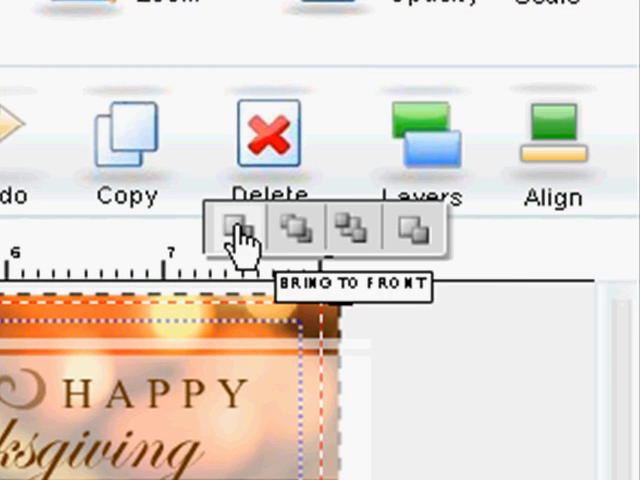
pyautogui.moveTo(290, 232)
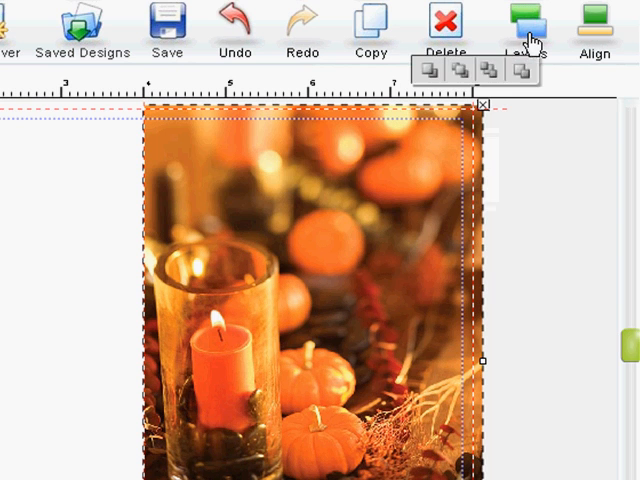
# Move the photo back behind the greeting, then nudge it one layer forward and one backward.
pyautogui.click(462, 72)
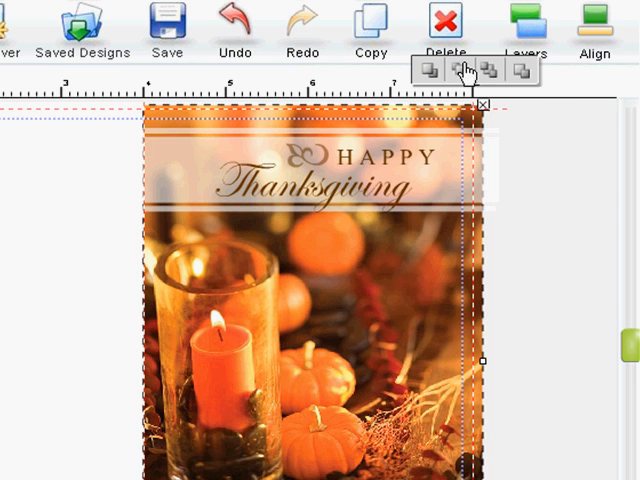
pyautogui.moveTo(456, 72)
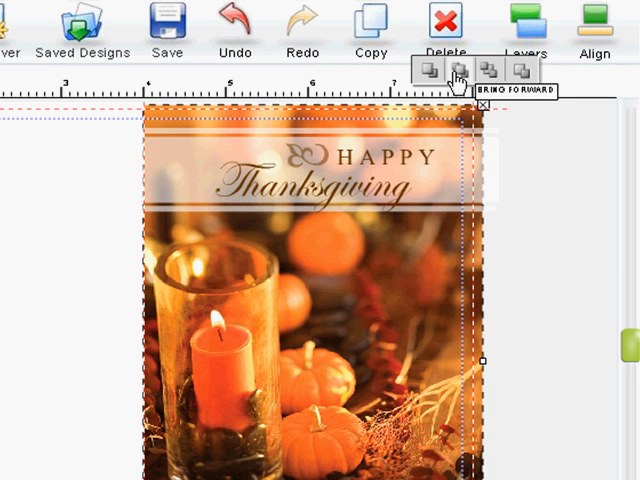
pyautogui.click(456, 70)
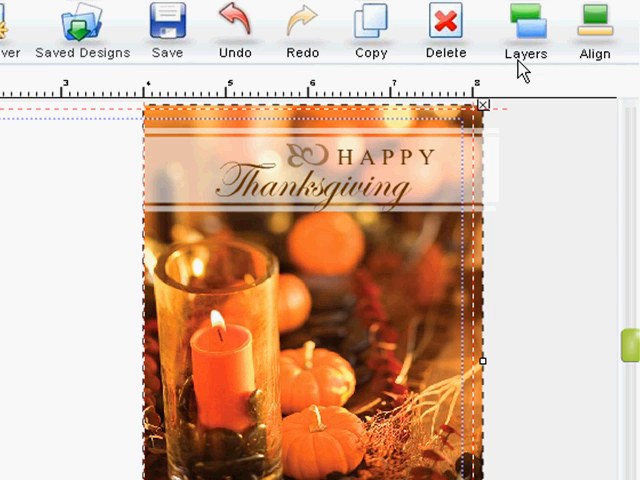
pyautogui.click(526, 30)
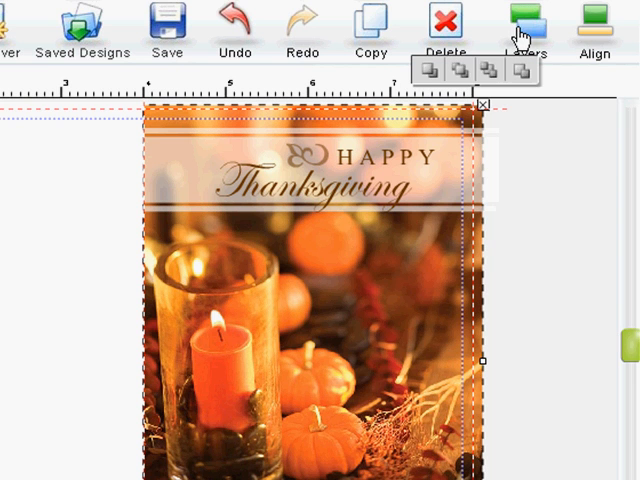
pyautogui.moveTo(488, 72)
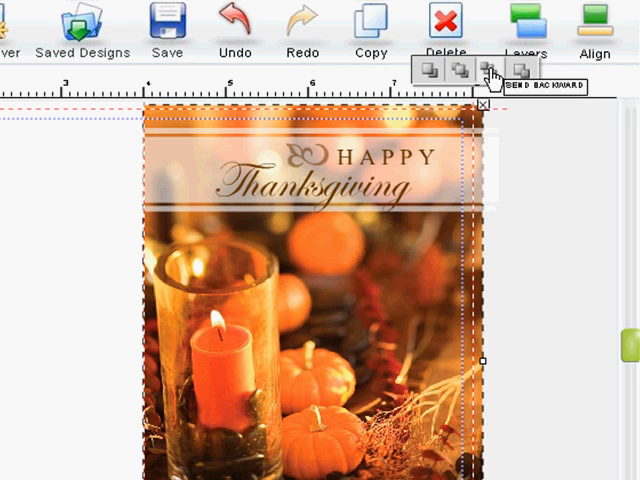
pyautogui.click(490, 68)
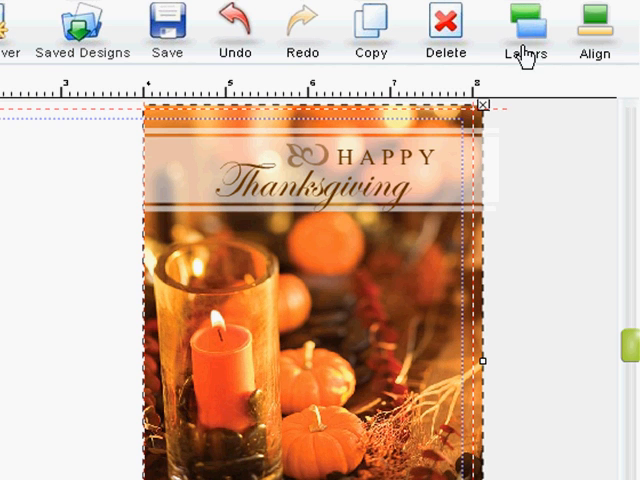
# Bring the photo to front, send it to back, then shift it backward so it faintly covers Happy Thanksgiving.
pyautogui.click(524, 24)
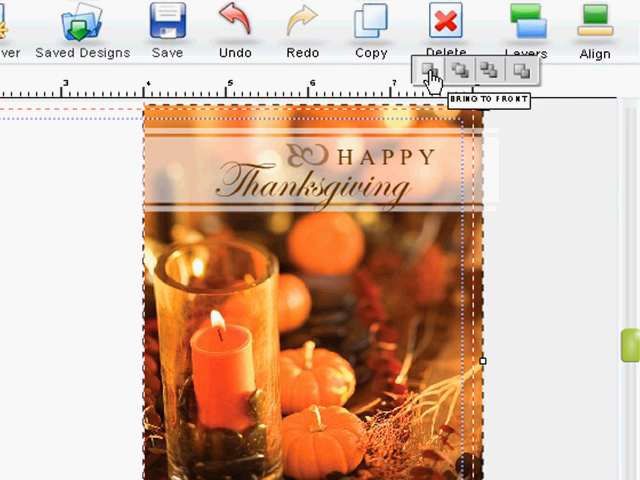
pyautogui.click(430, 70)
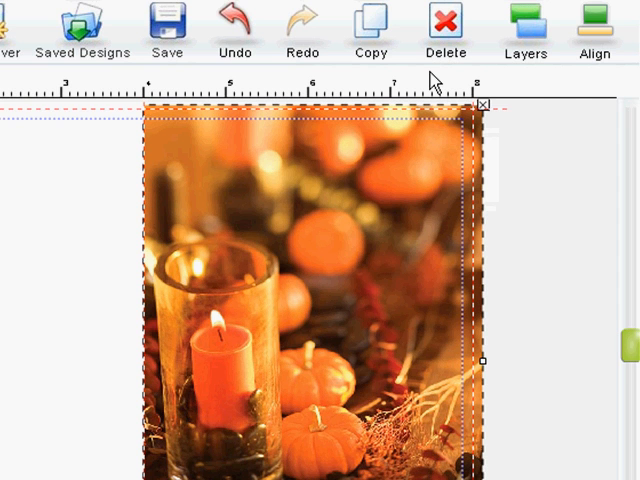
pyautogui.moveTo(528, 36)
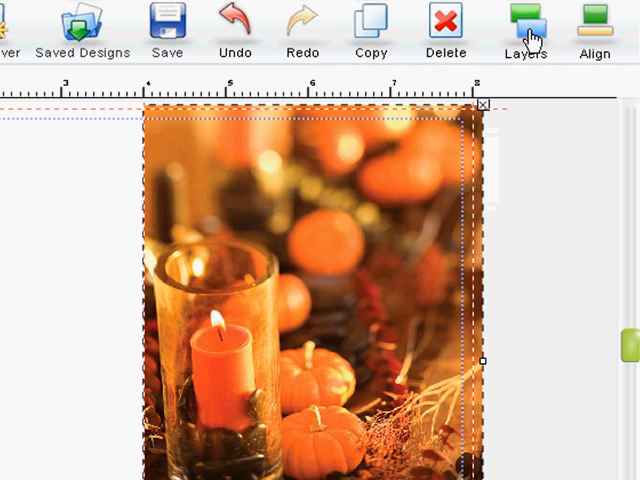
pyautogui.click(524, 20)
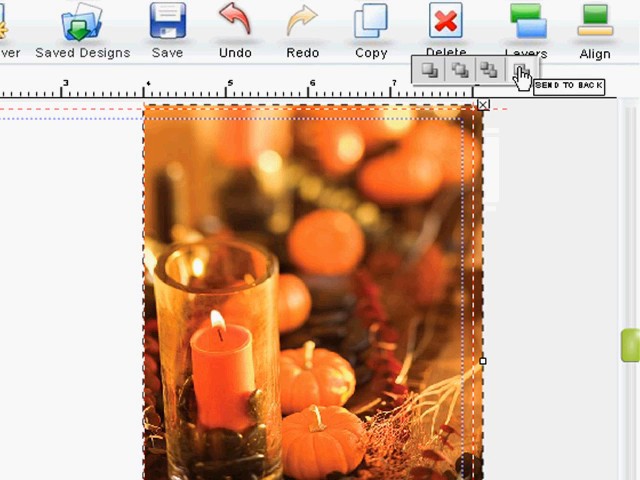
pyautogui.click(520, 72)
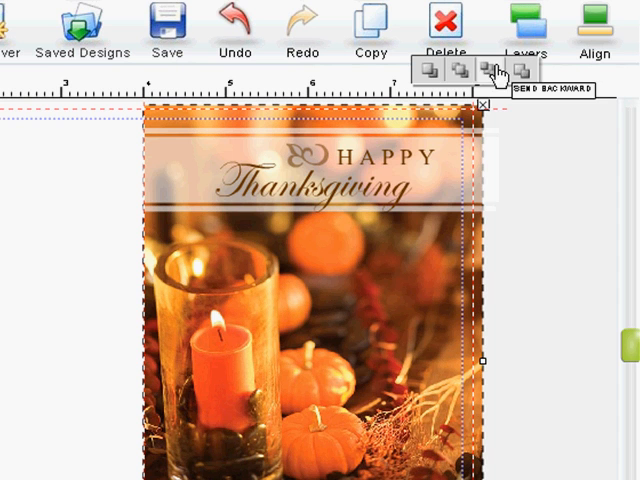
pyautogui.click(488, 68)
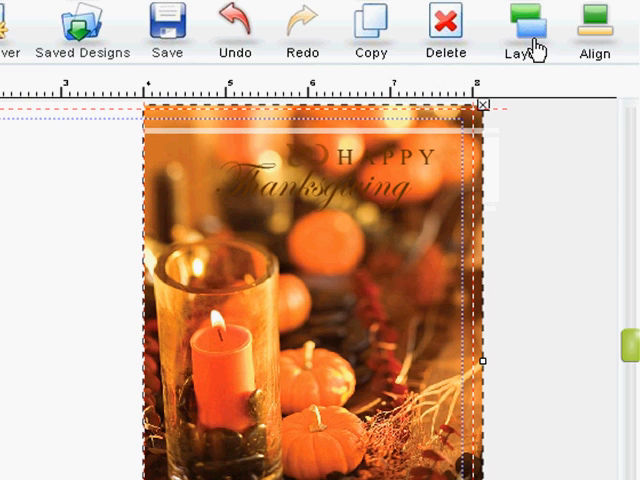
pyautogui.click(524, 24)
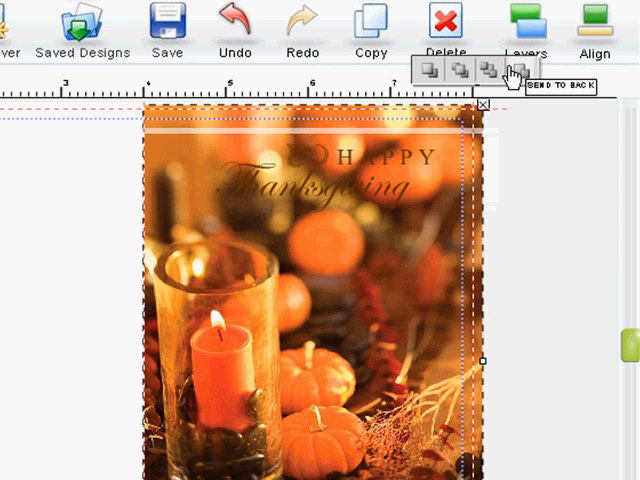